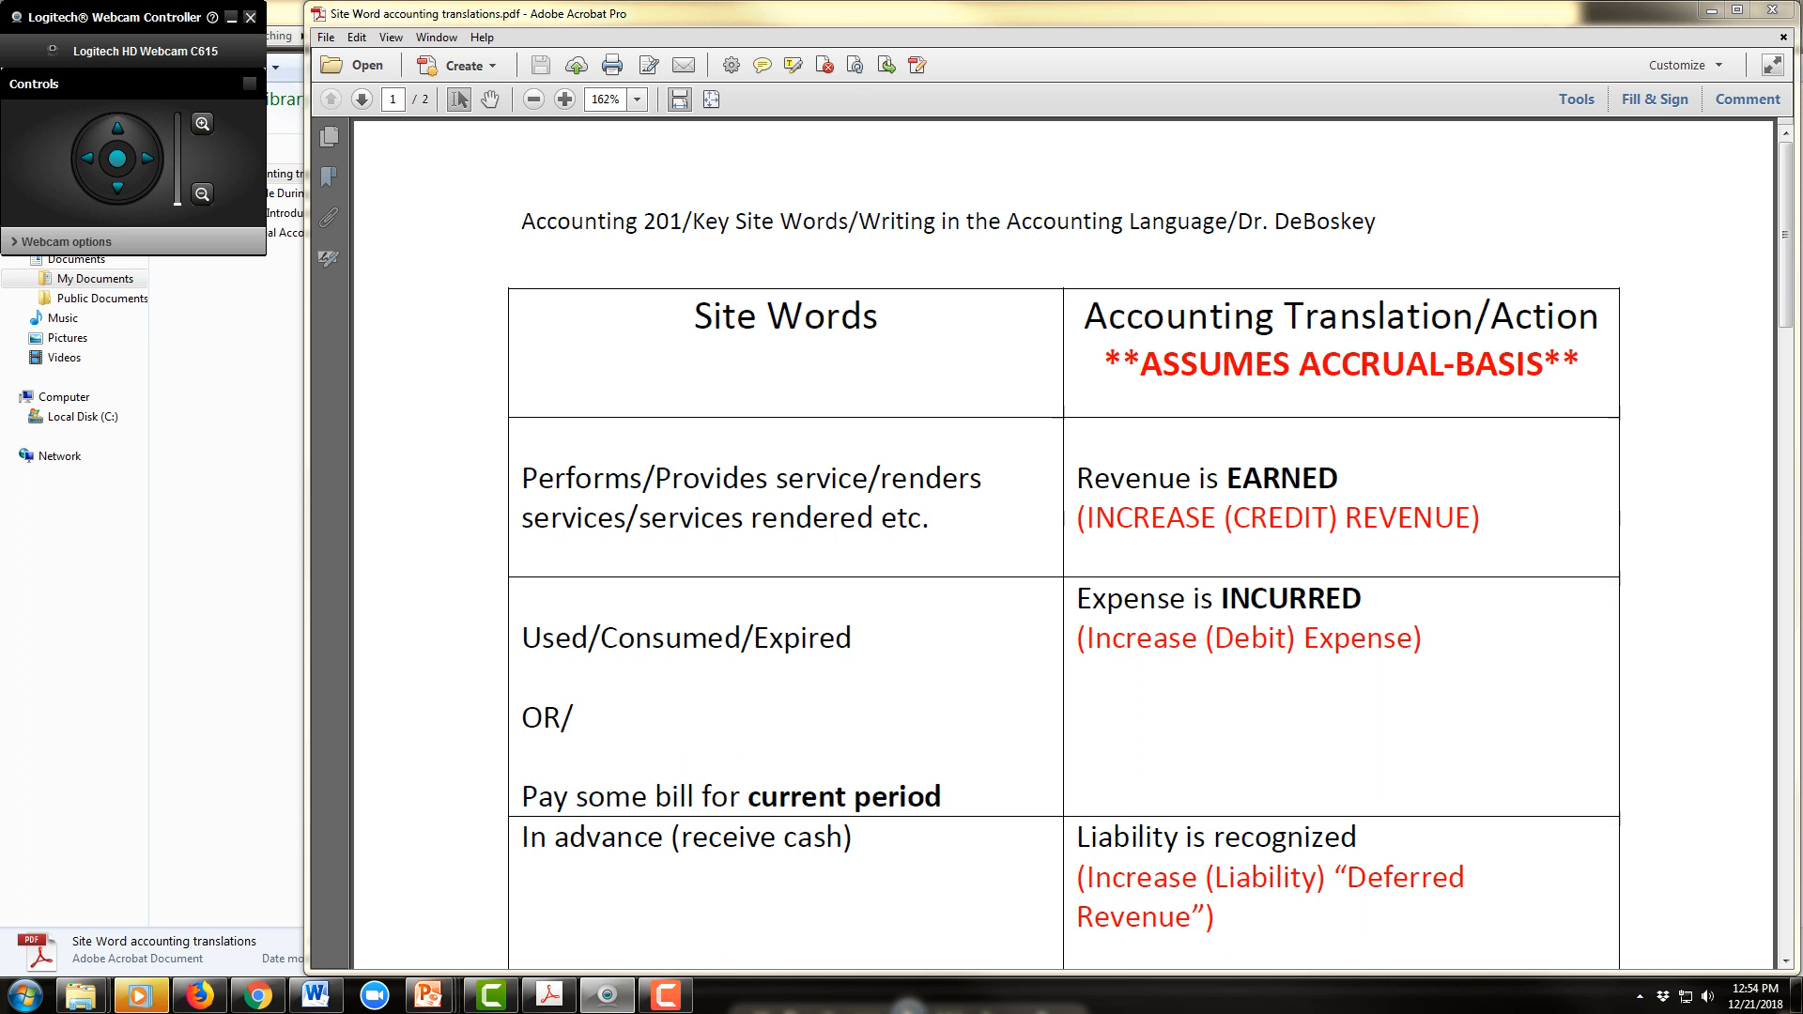
# - Scroll page 1's table down to the In advance (pay cash) Prepaid Asset row
pyautogui.doubleClick(583, 477)
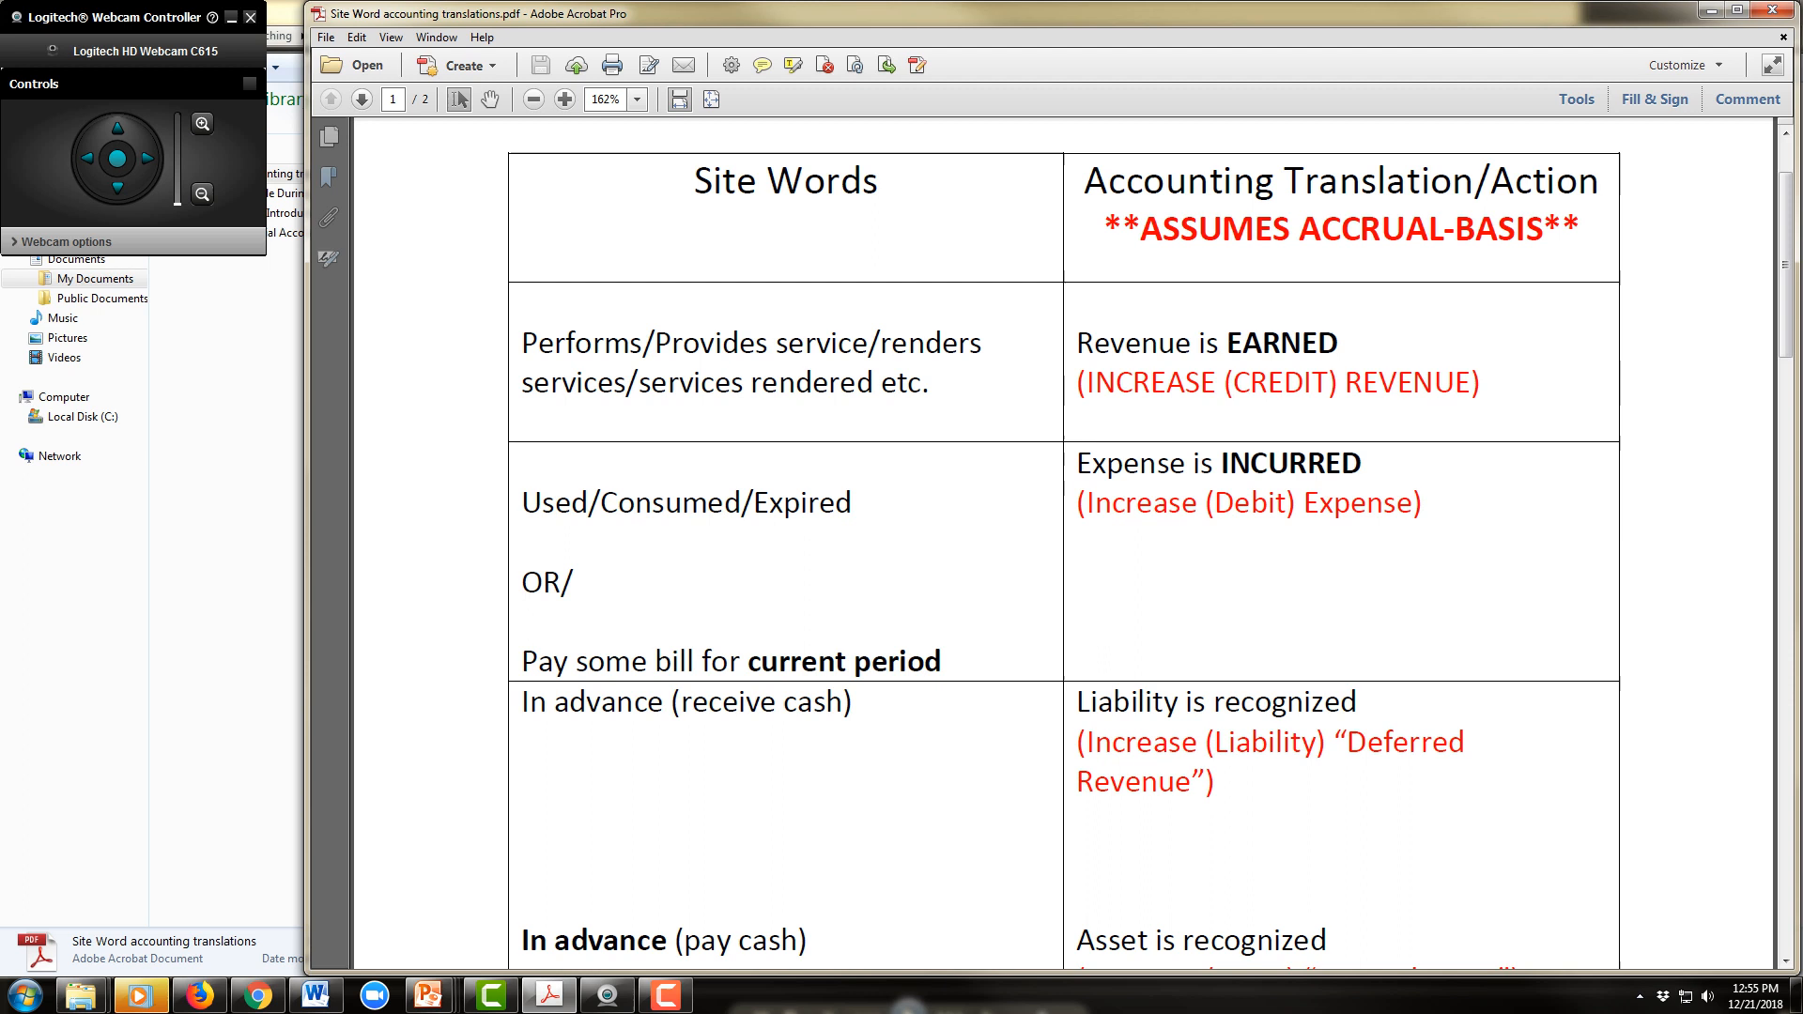
pyautogui.doubleClick(782, 502)
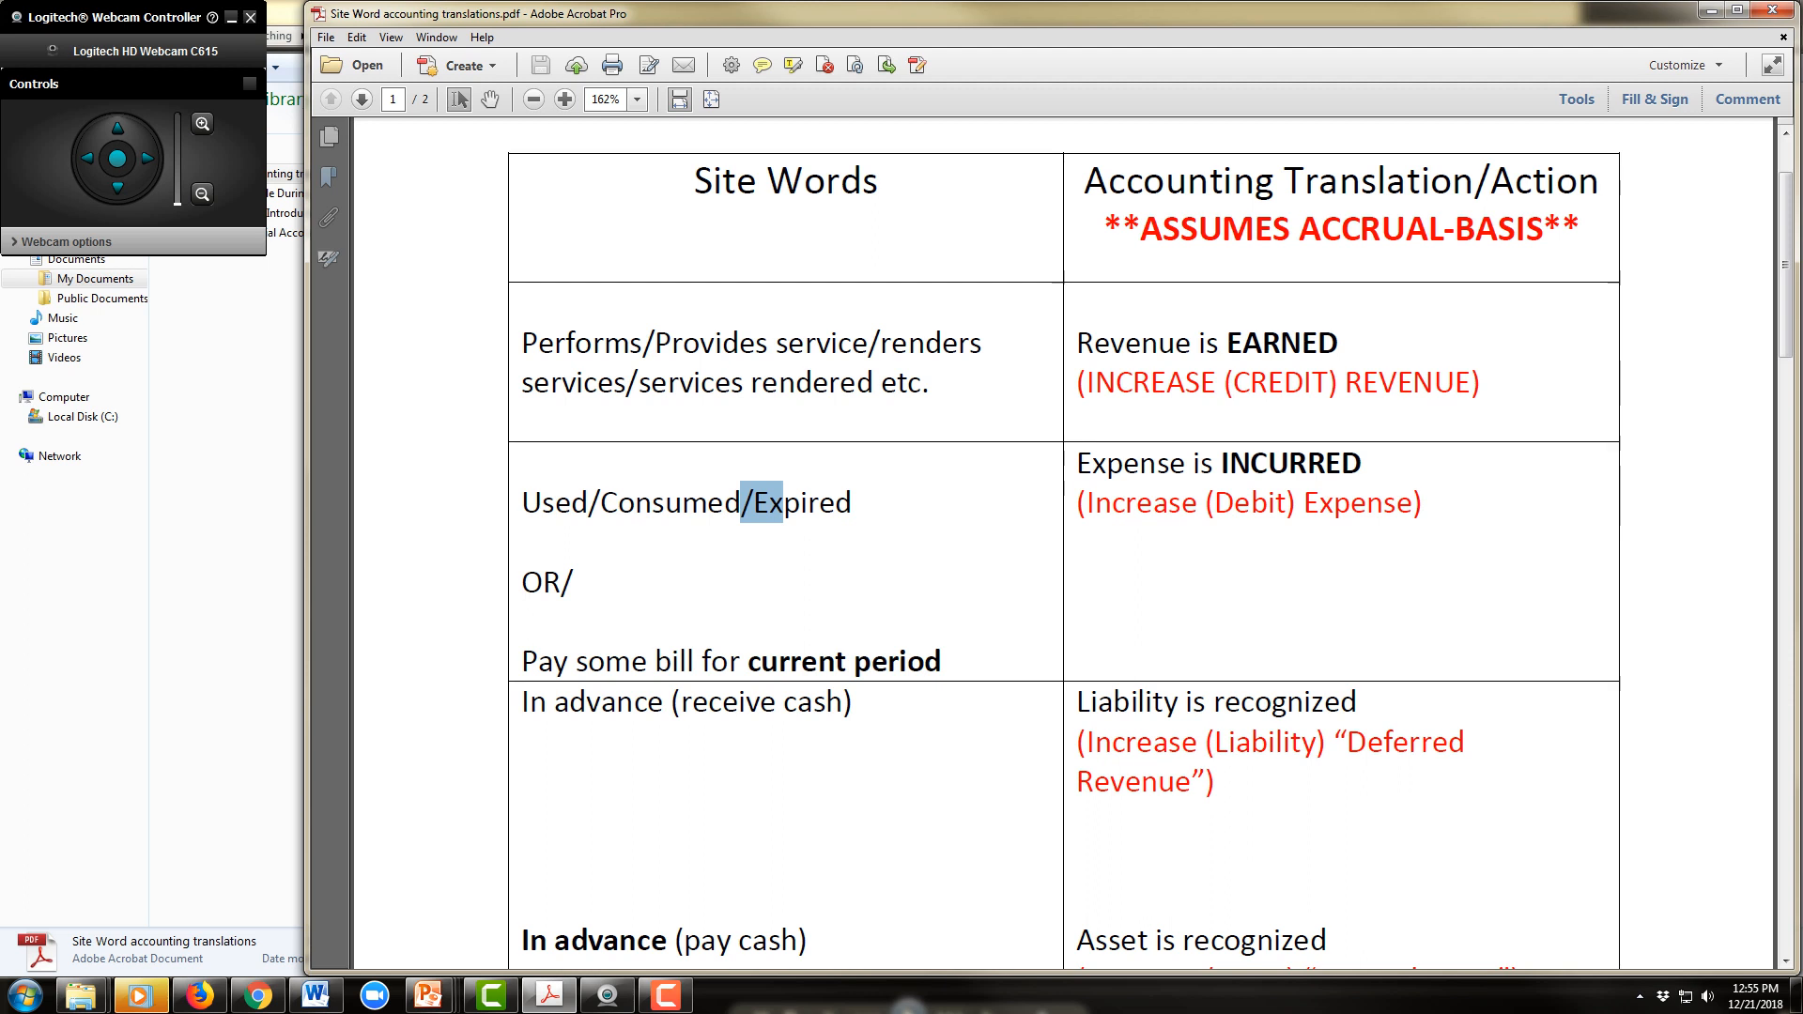
pyautogui.scroll(-3)
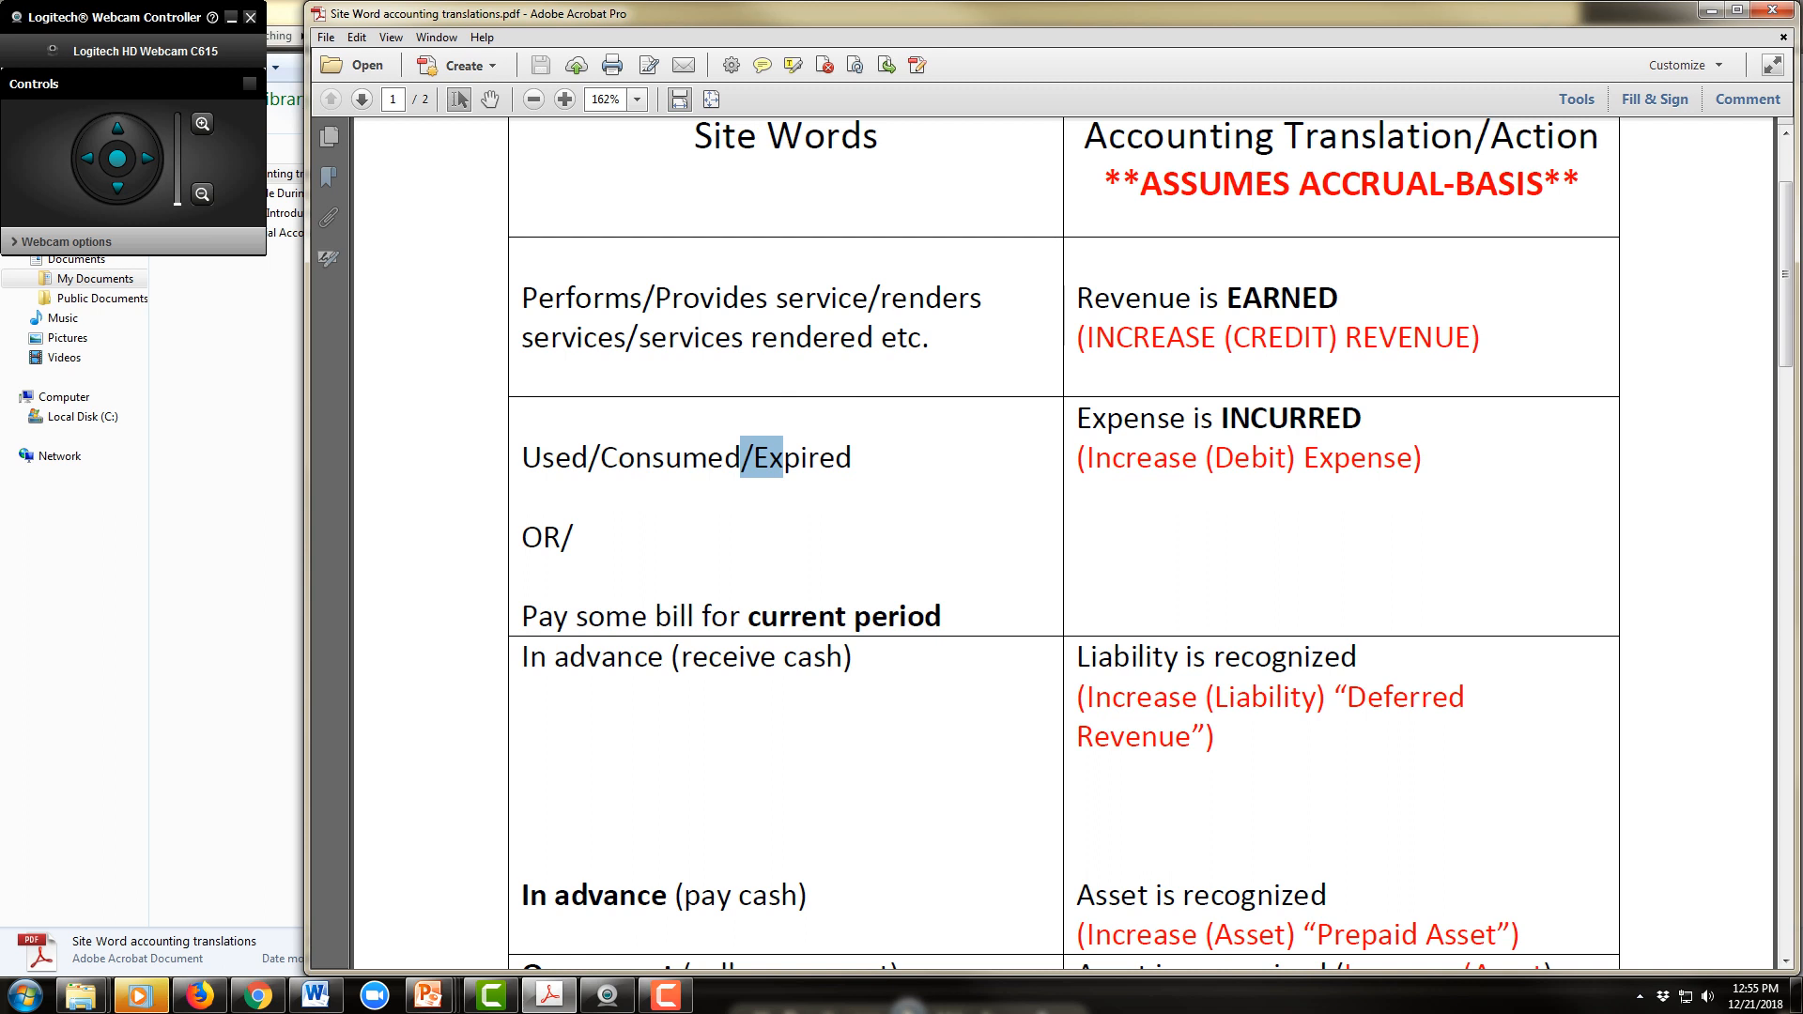
pyautogui.doubleClick(800, 616)
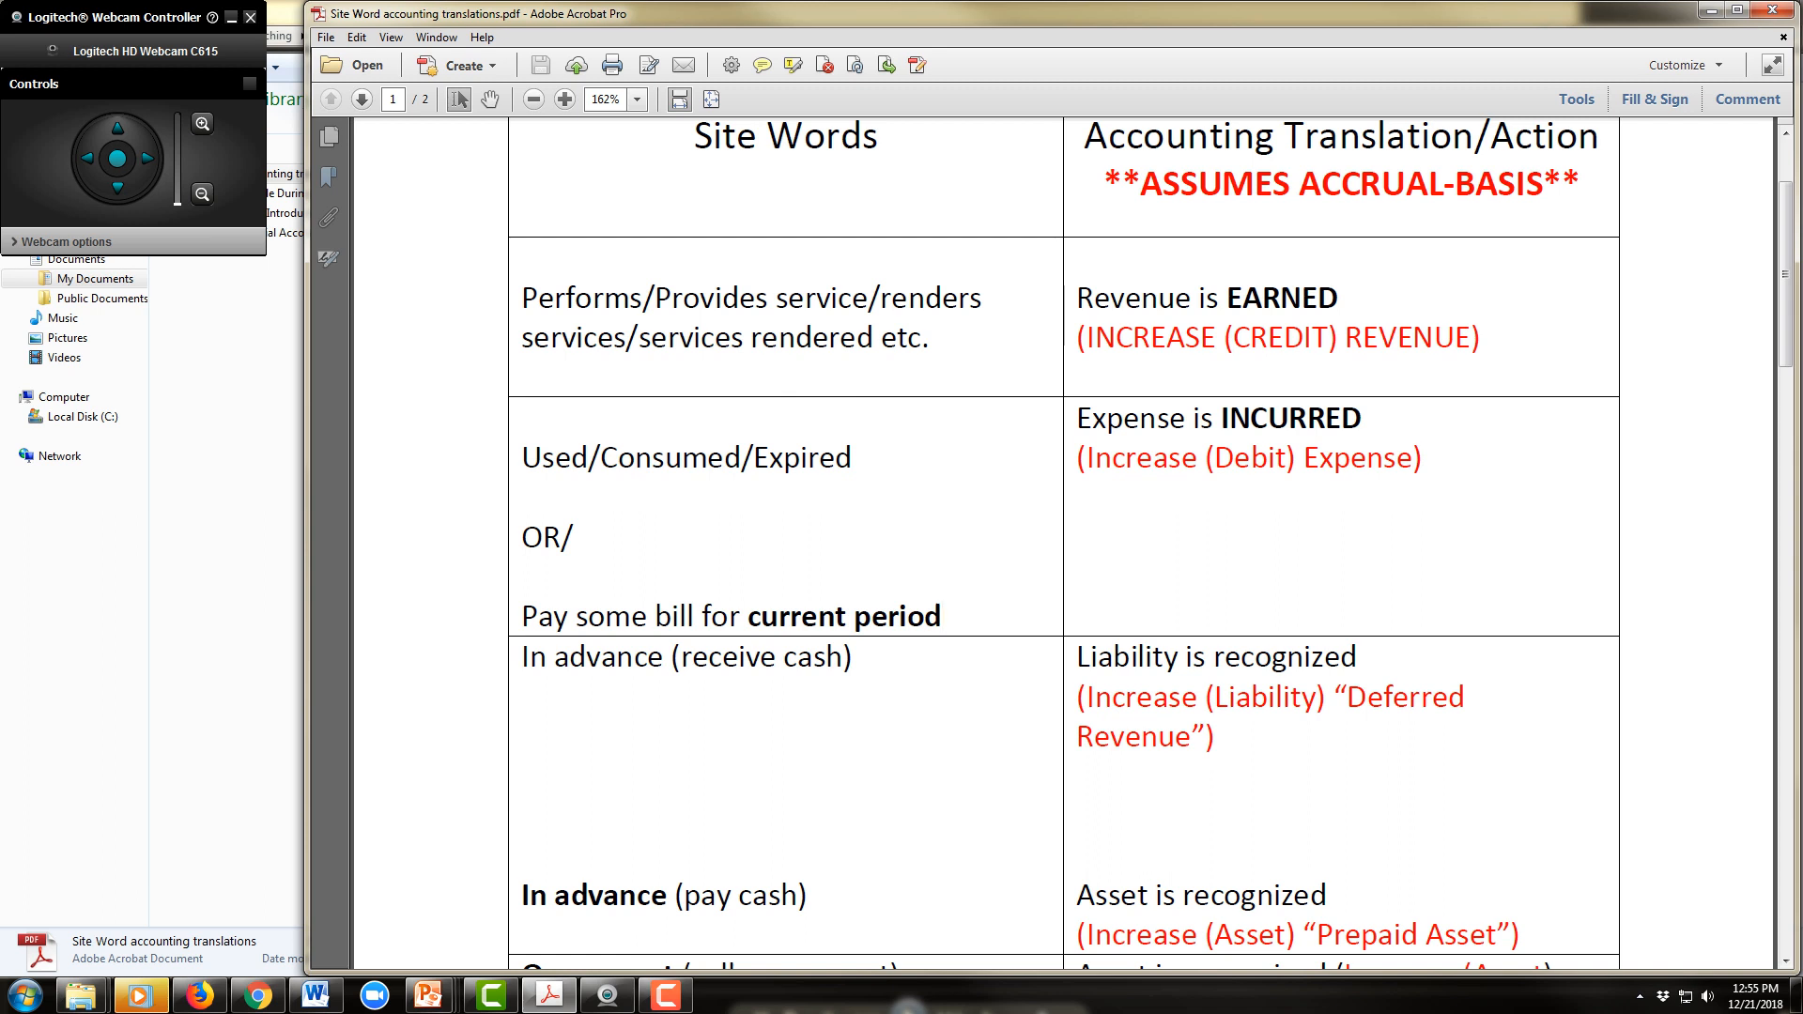
# - Scroll through both On account rows, receivable and payable, to page 1's end
pyautogui.scroll(-3)
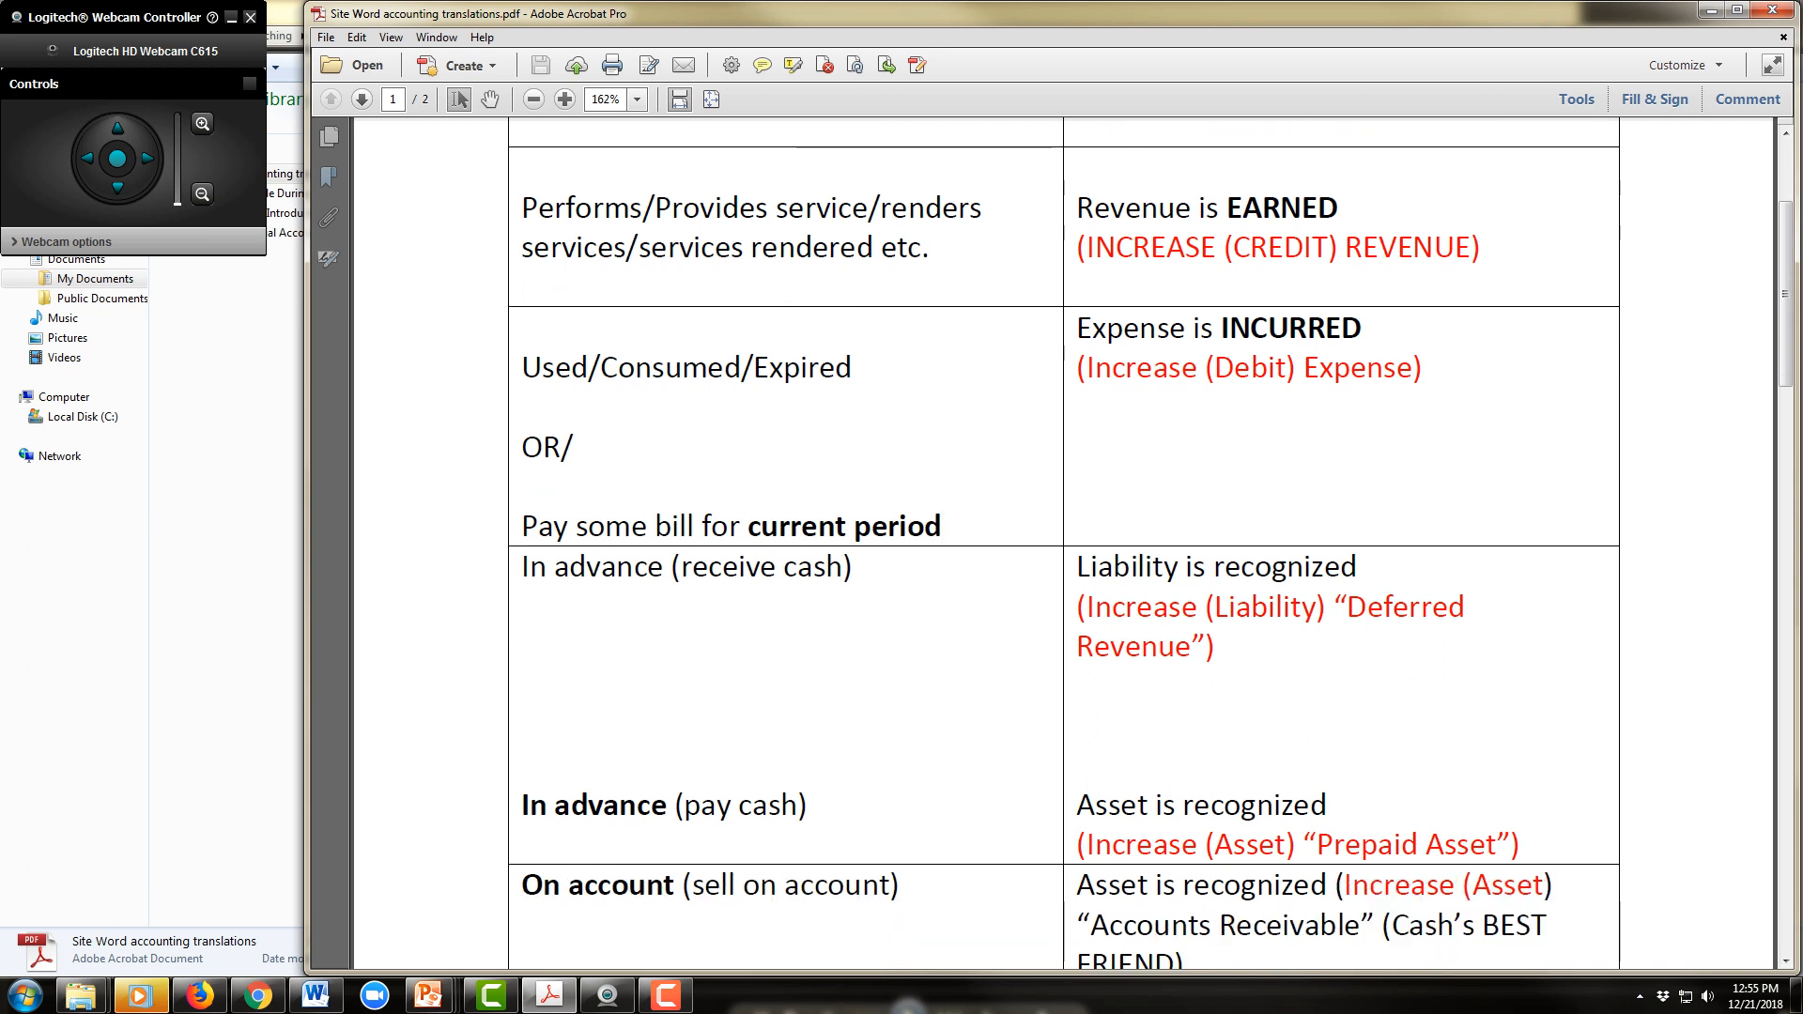
pyautogui.scroll(-3)
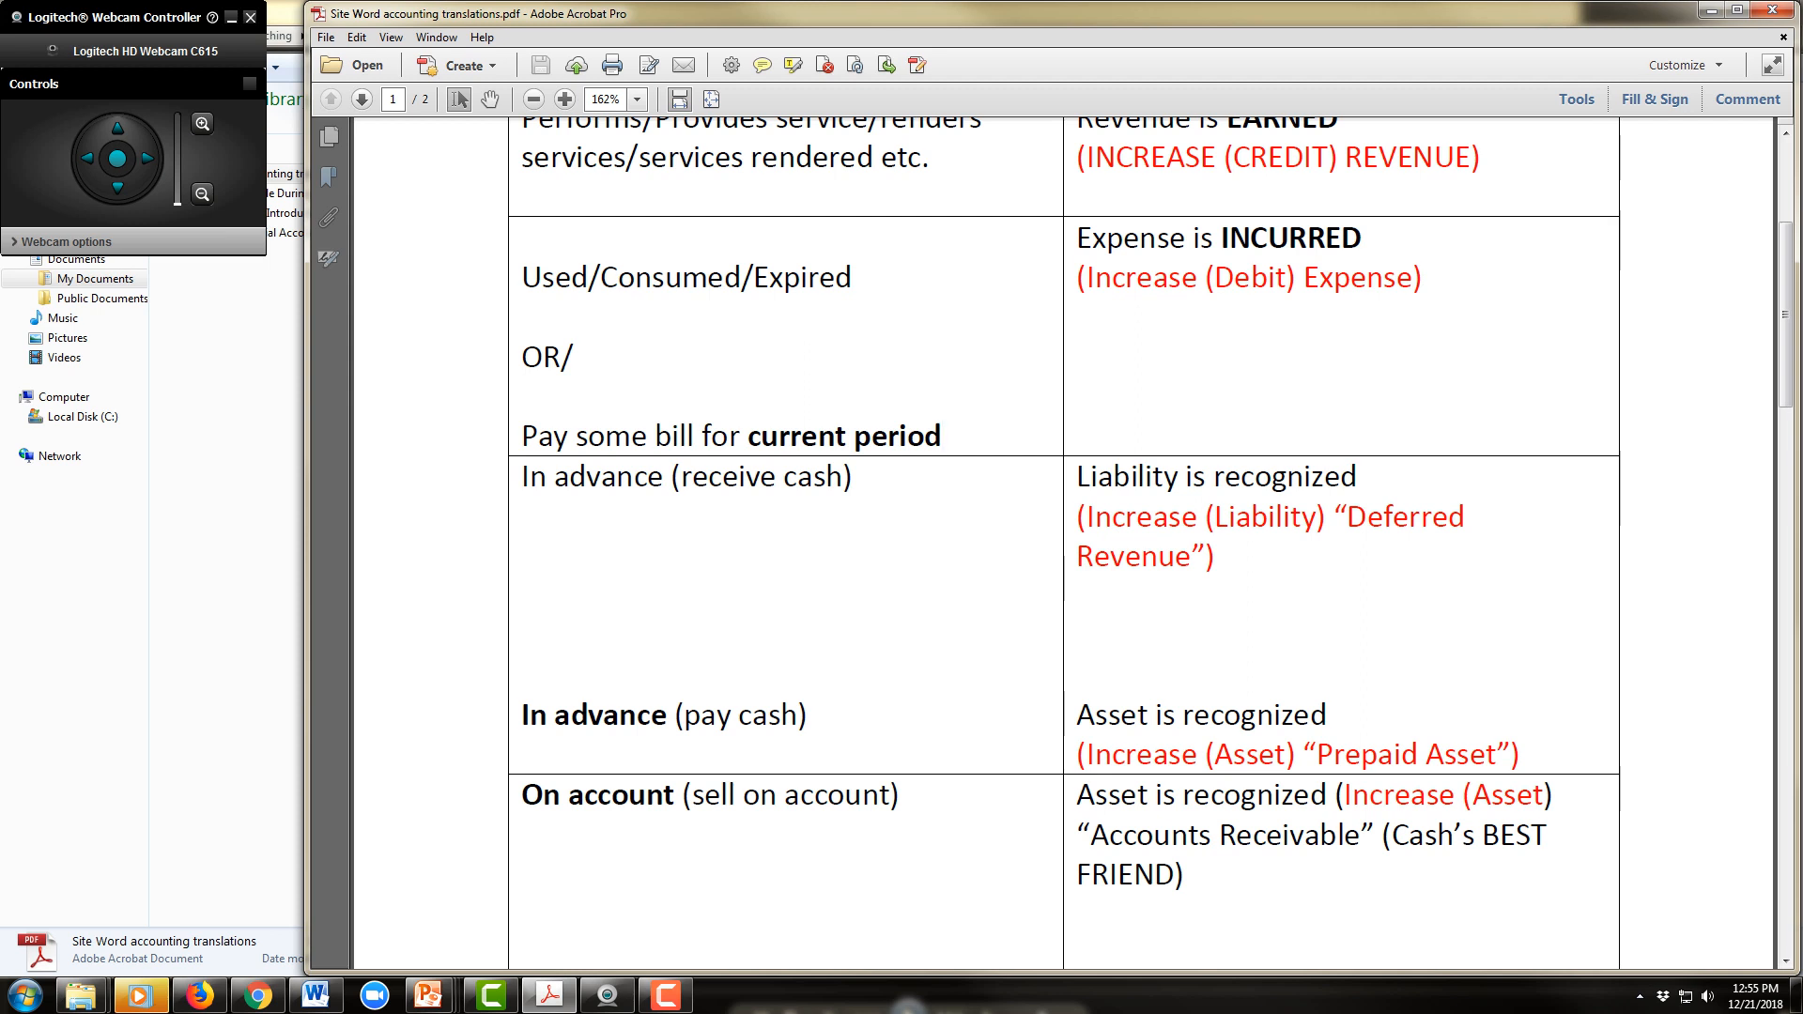
pyautogui.scroll(-3)
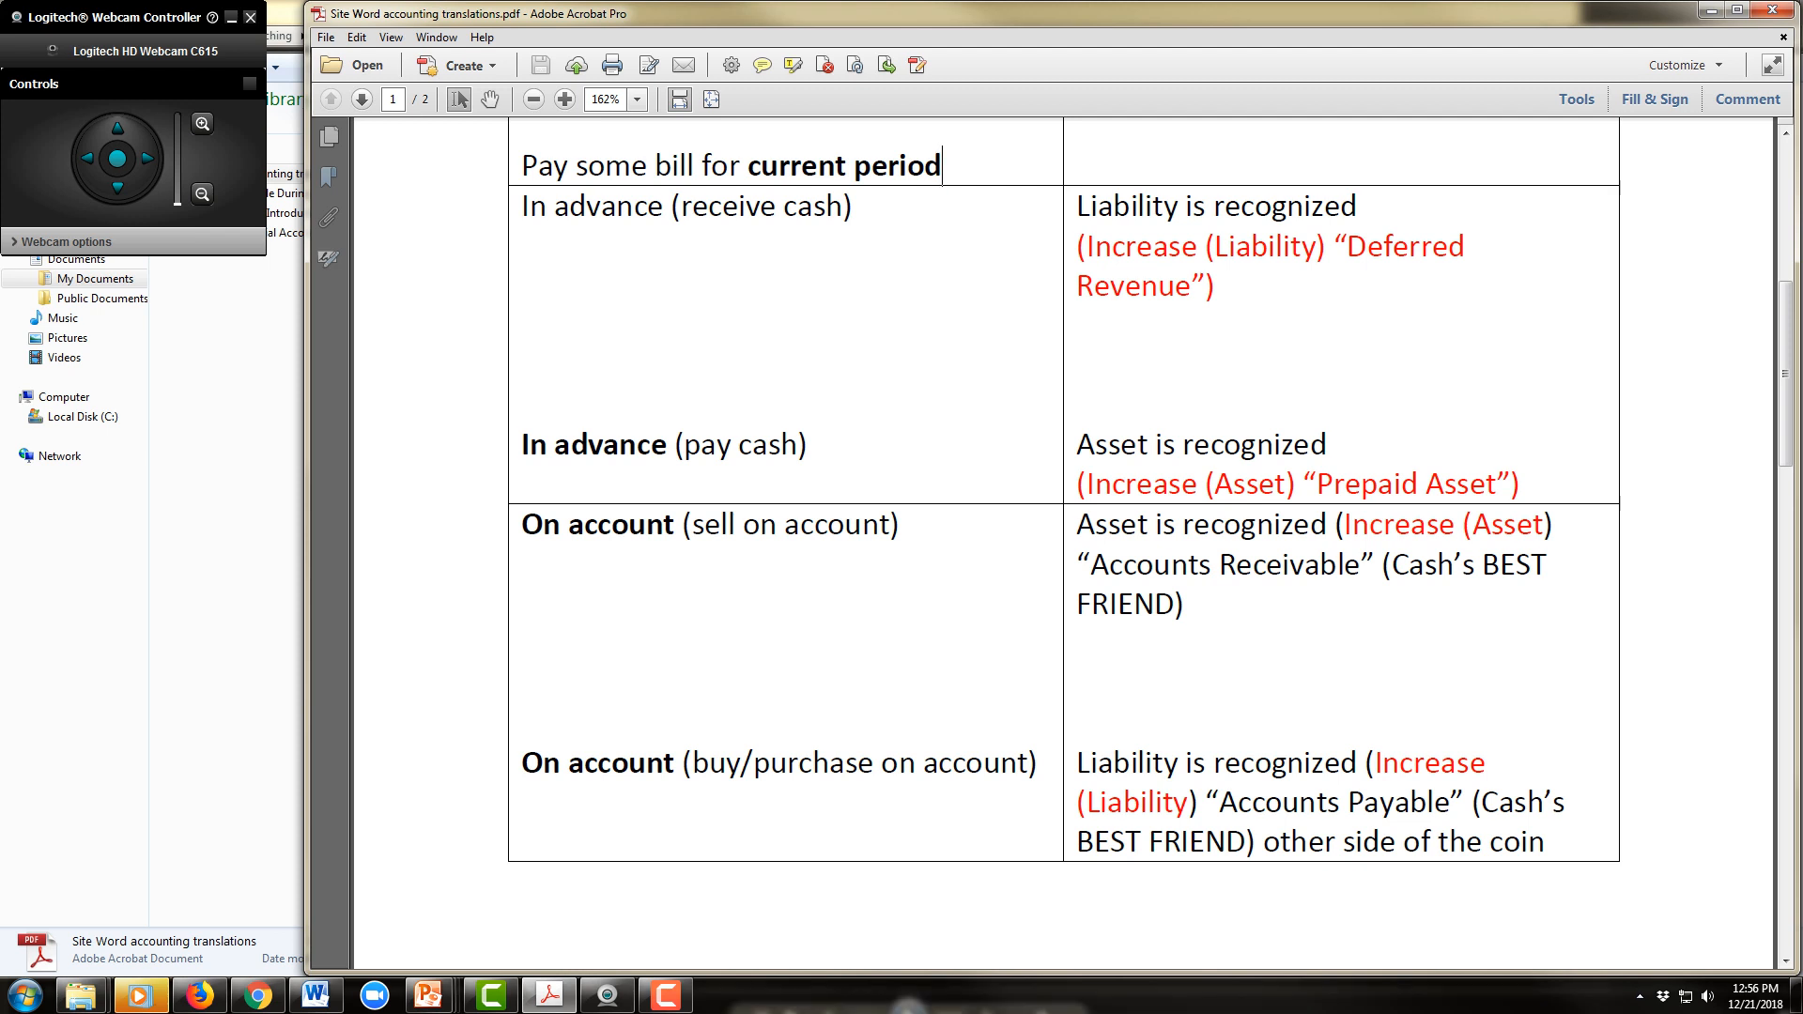
# - Scroll to the top of page 2 and its Accounting 201 key site words heading
pyautogui.scroll(-3)
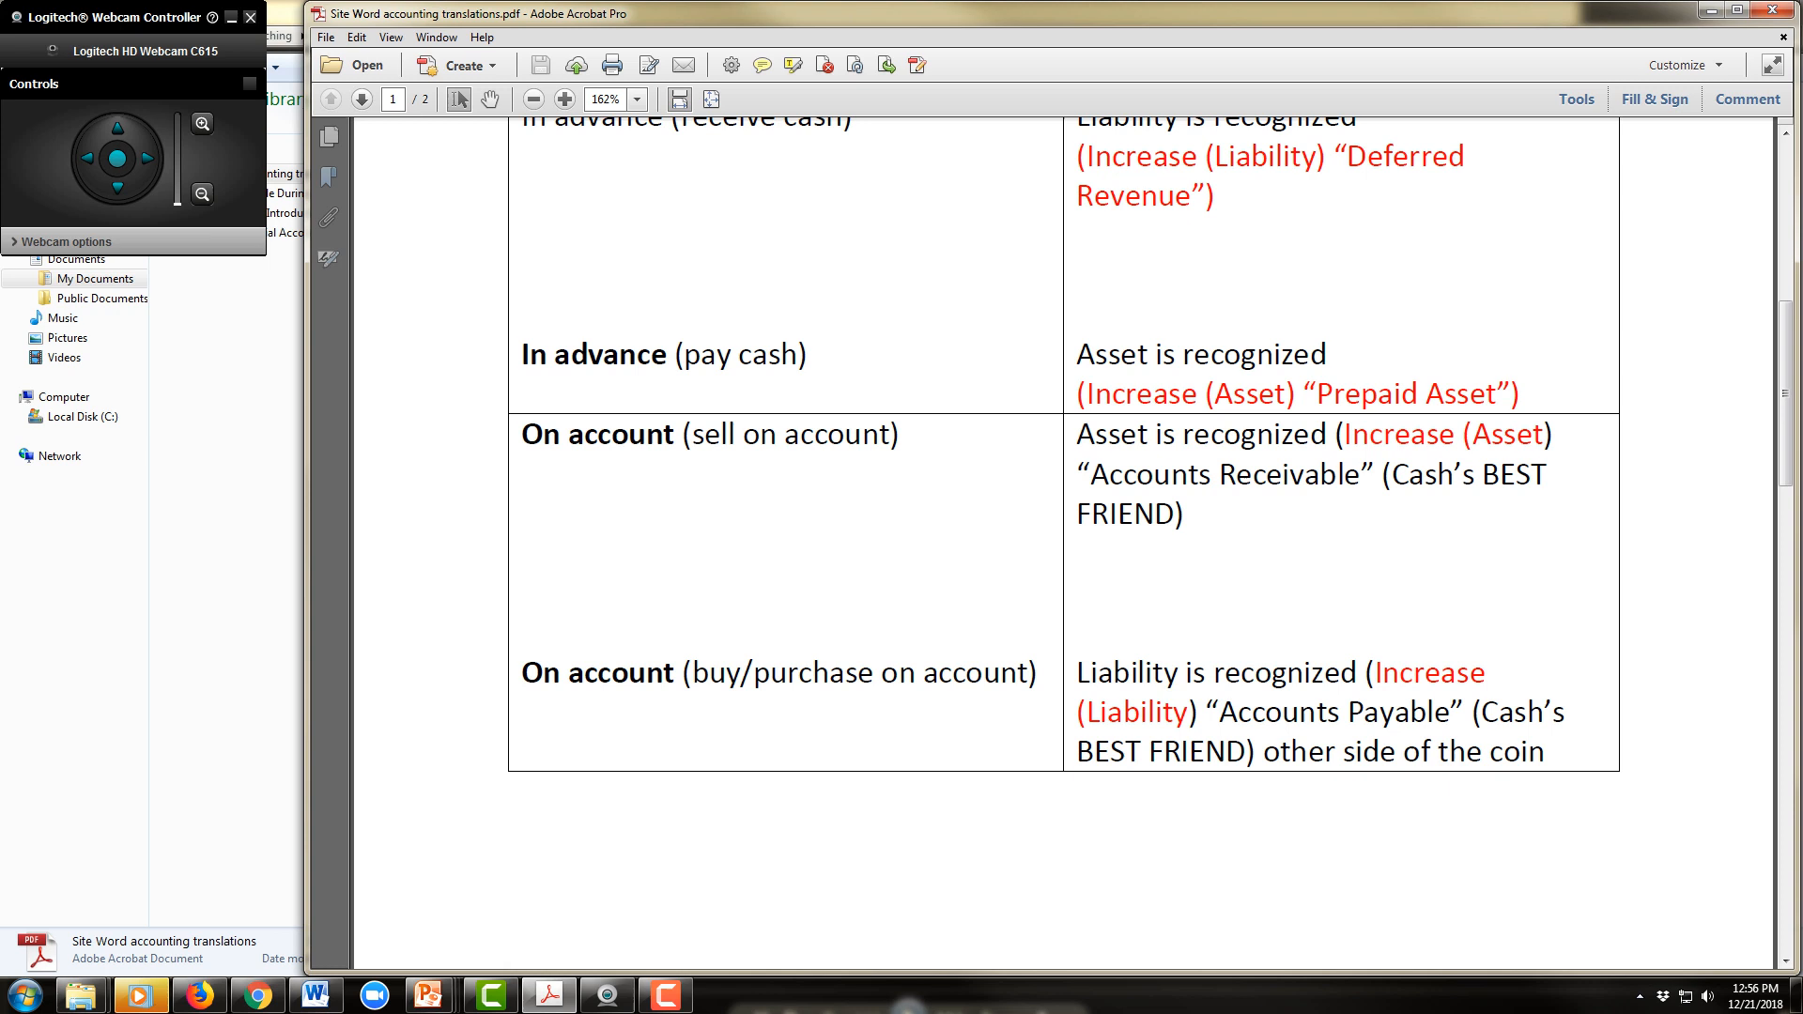
pyautogui.scroll(-3)
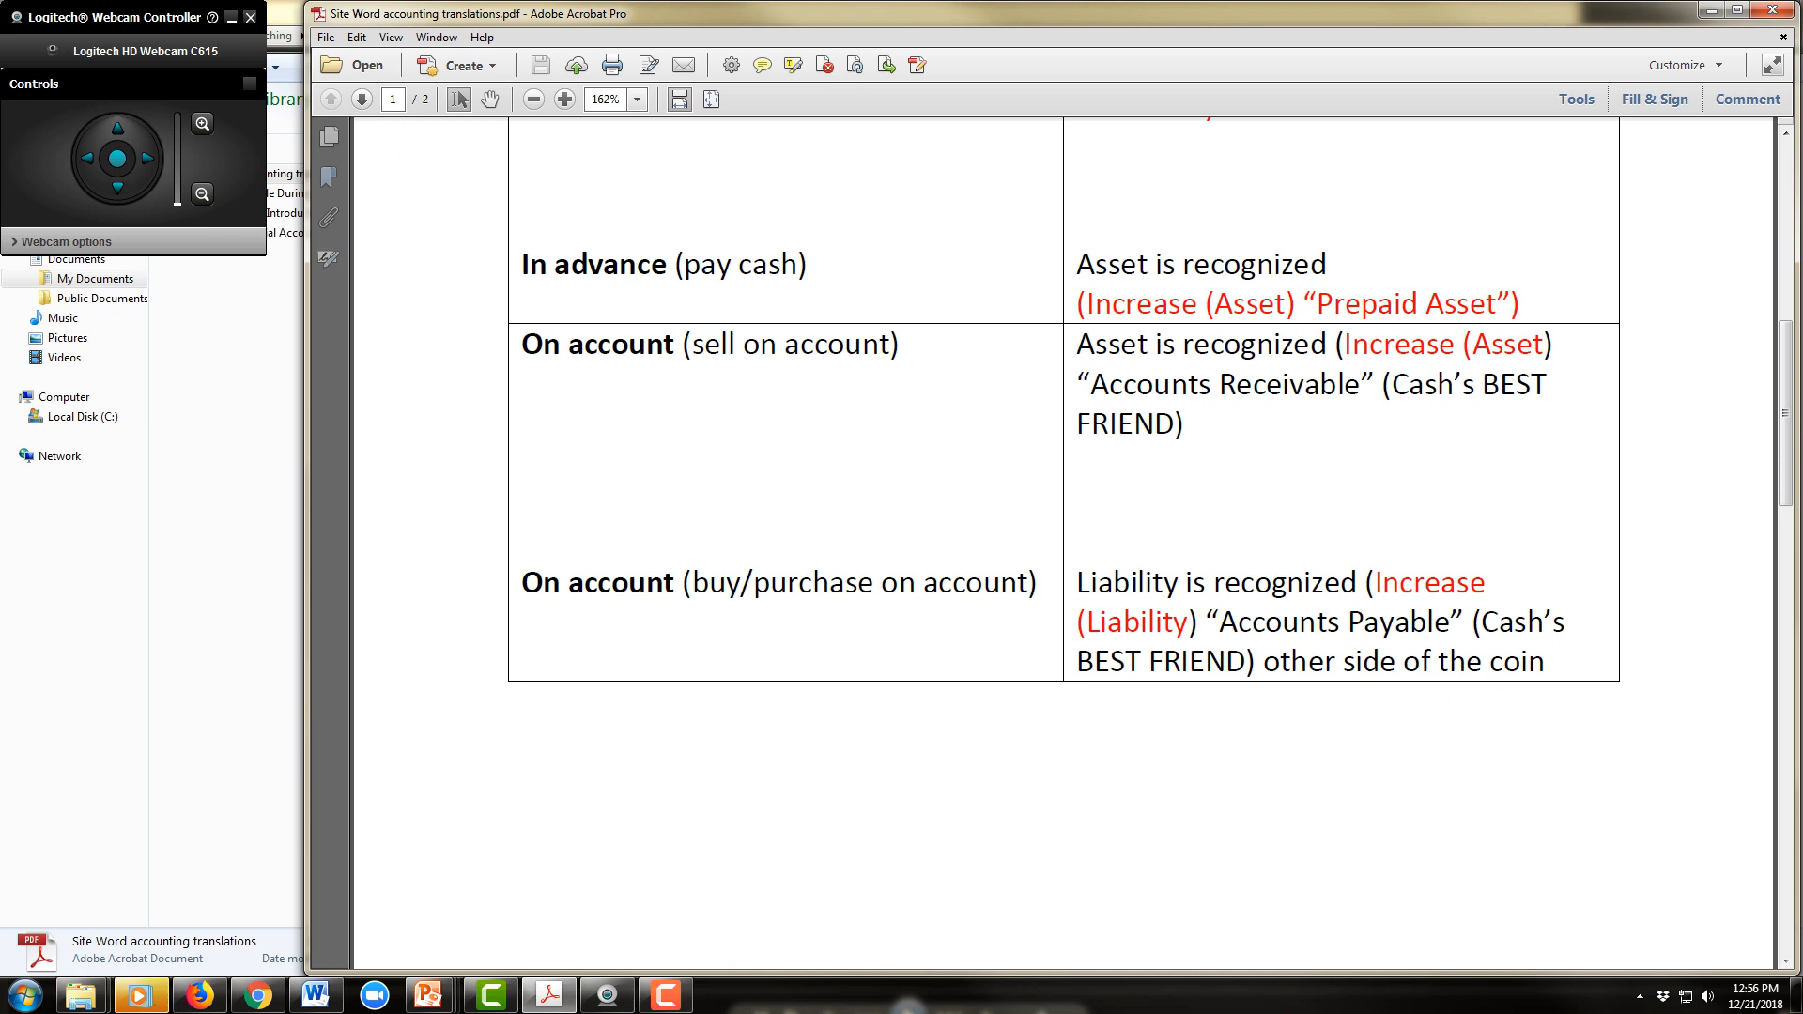
pyautogui.scroll(-3)
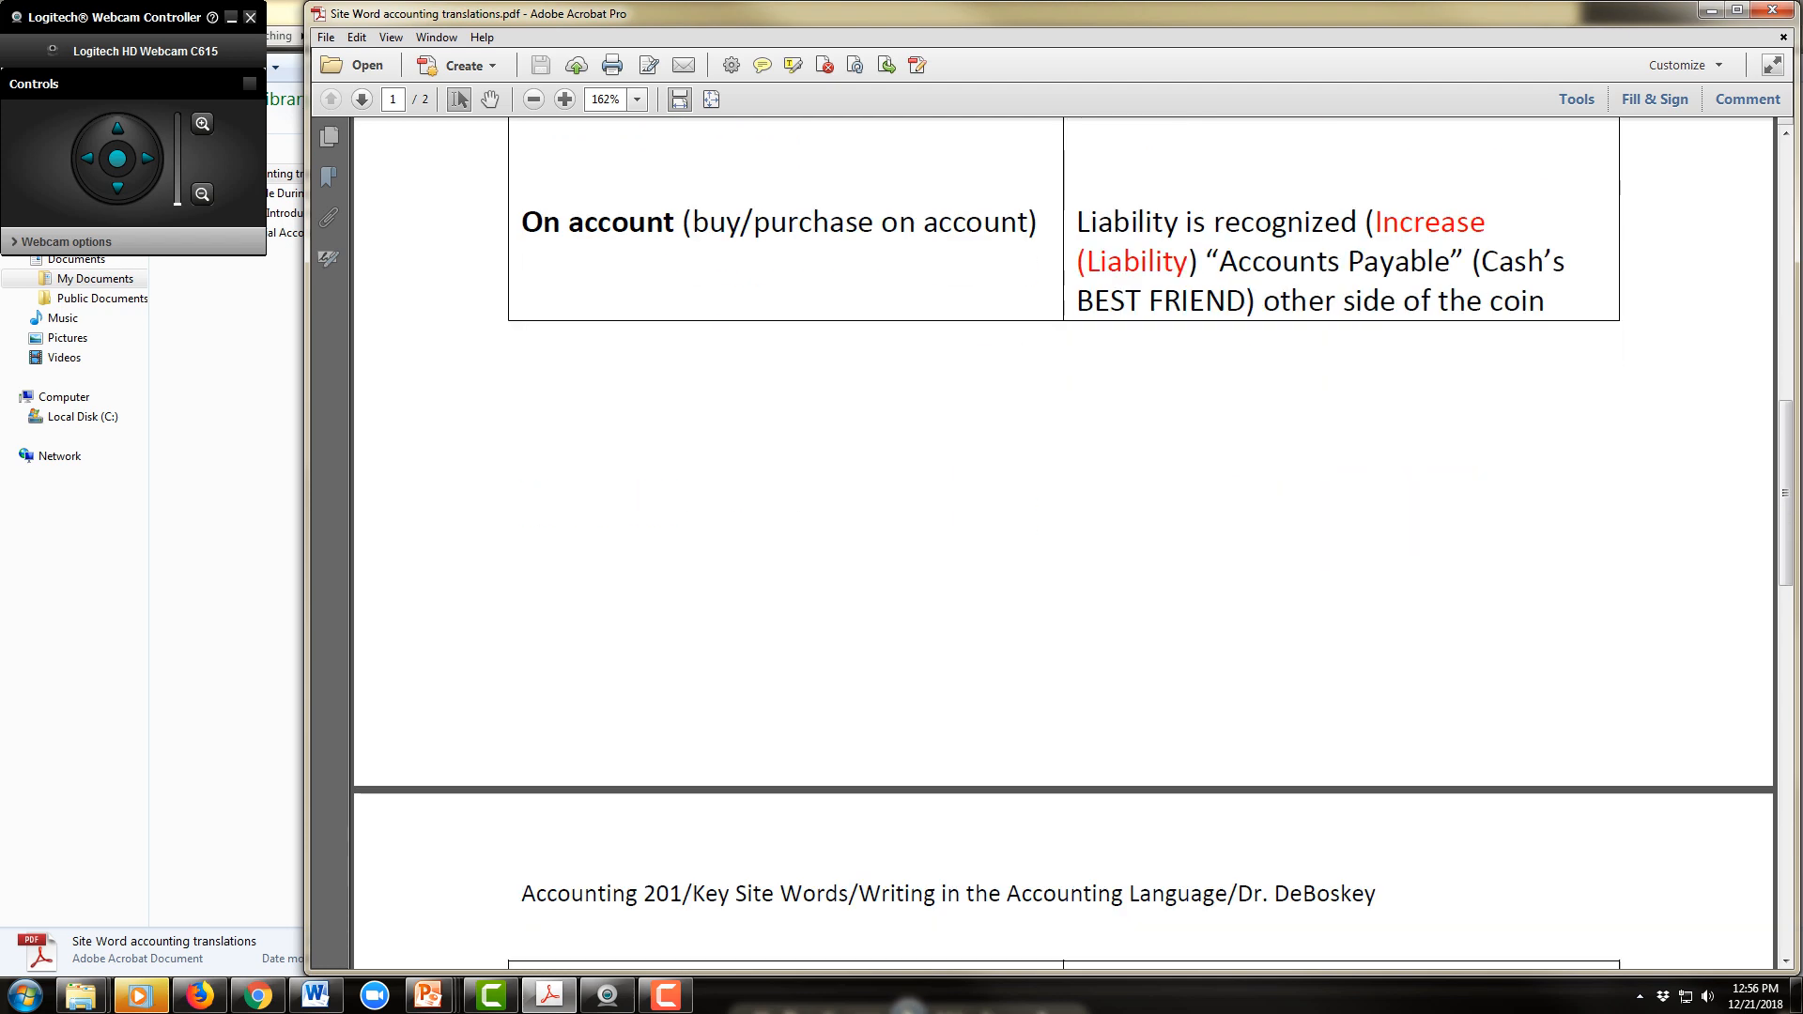
# - Scroll page 2 through the Borrow, Receive cash and Pay cash for future months rows
pyautogui.scroll(-3)
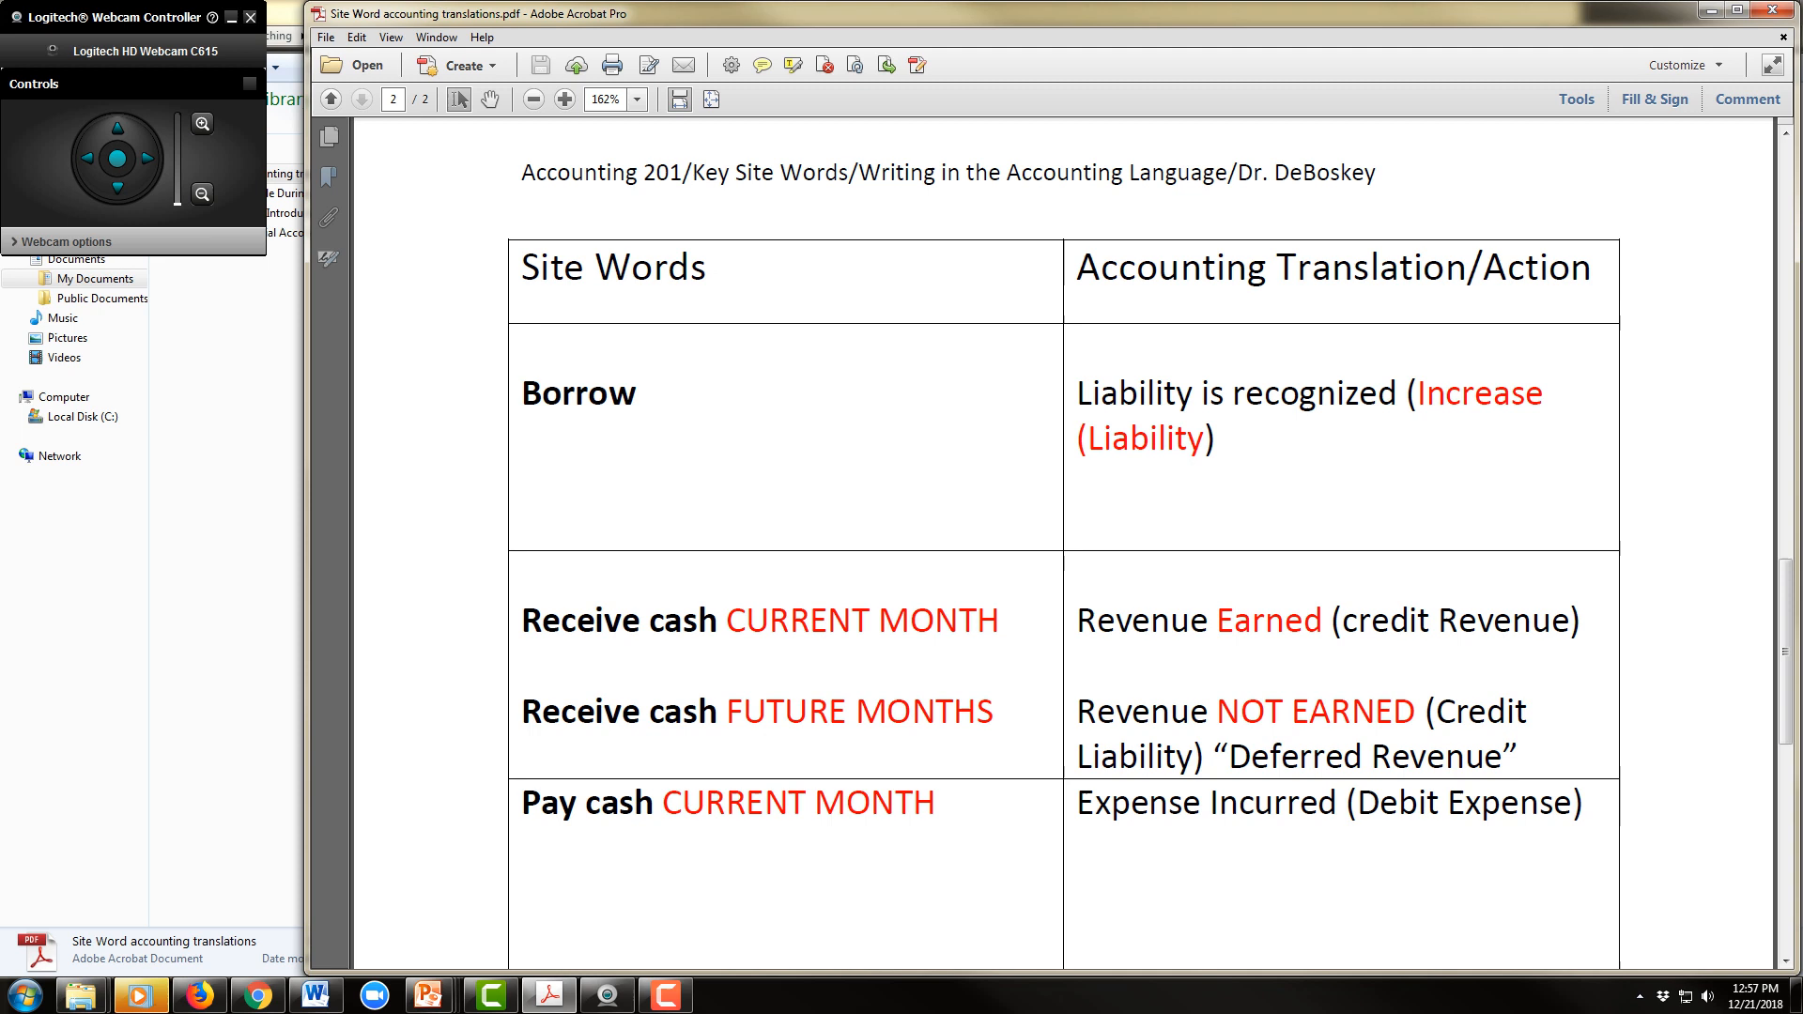
pyautogui.scroll(-3)
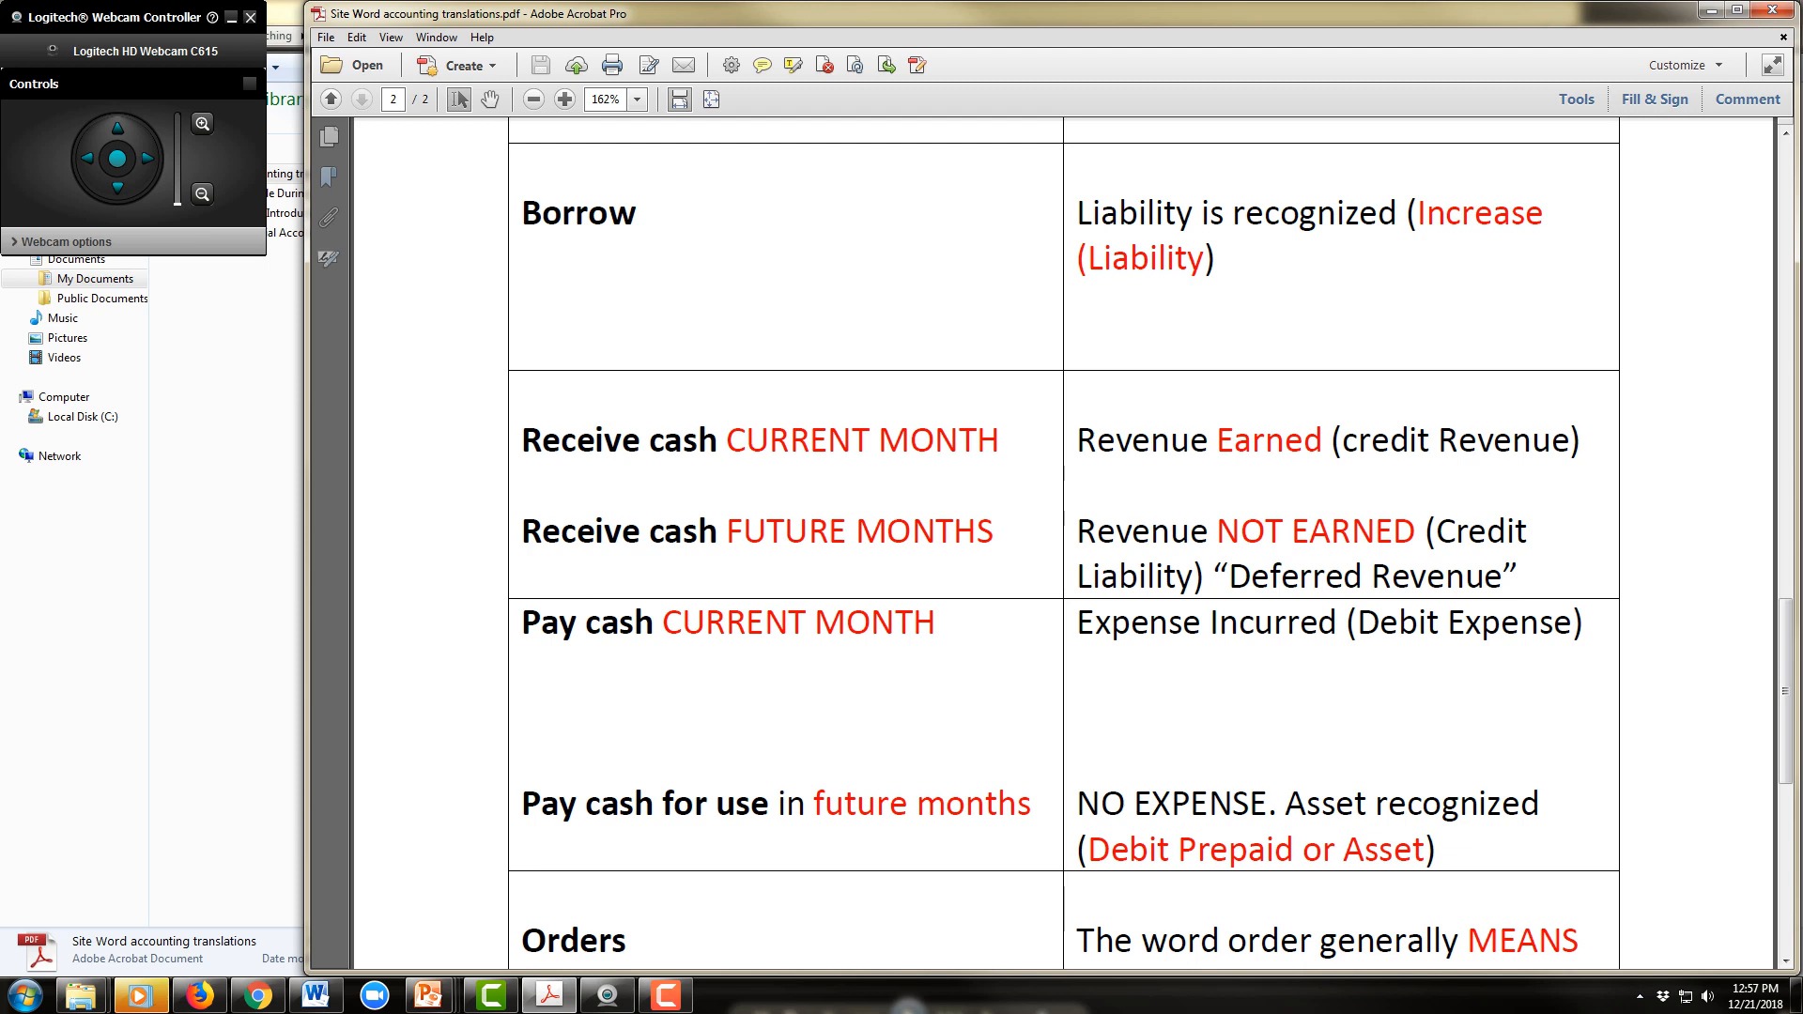
# - Scroll down to show the Orders row fully, with Bills/Billing/Invoices beginning
pyautogui.scroll(-3)
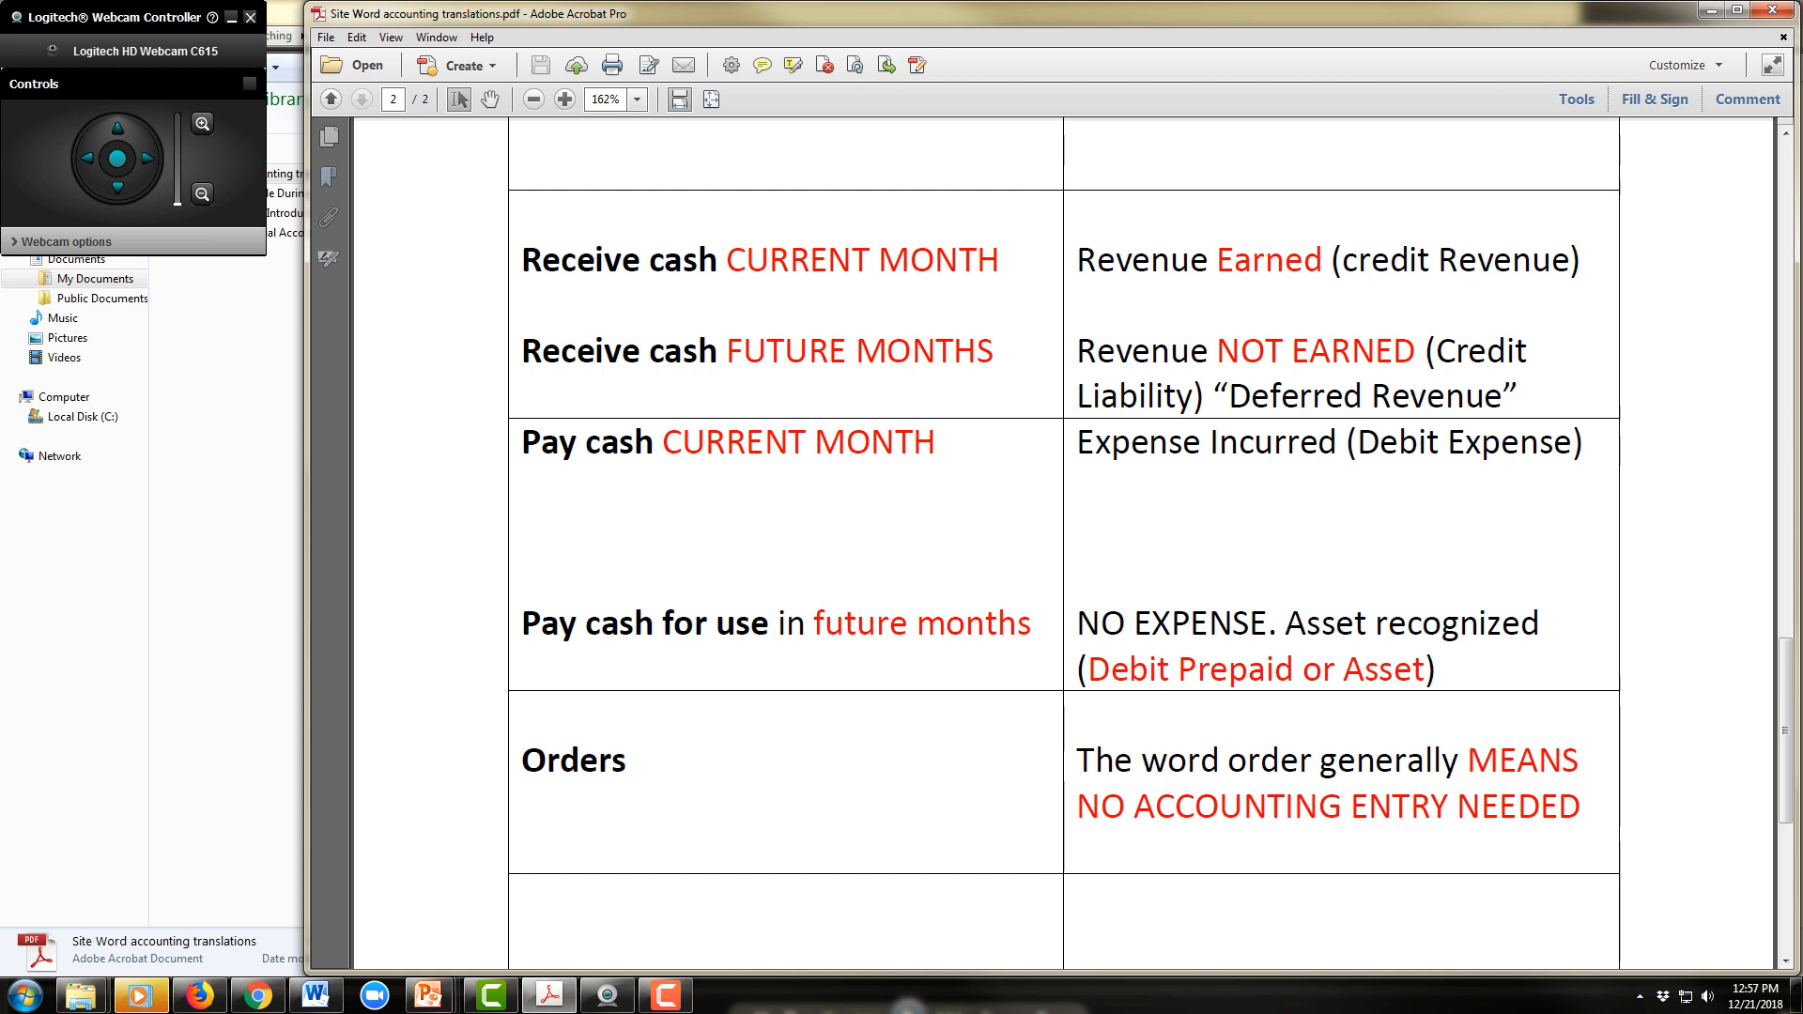
pyautogui.scroll(-3)
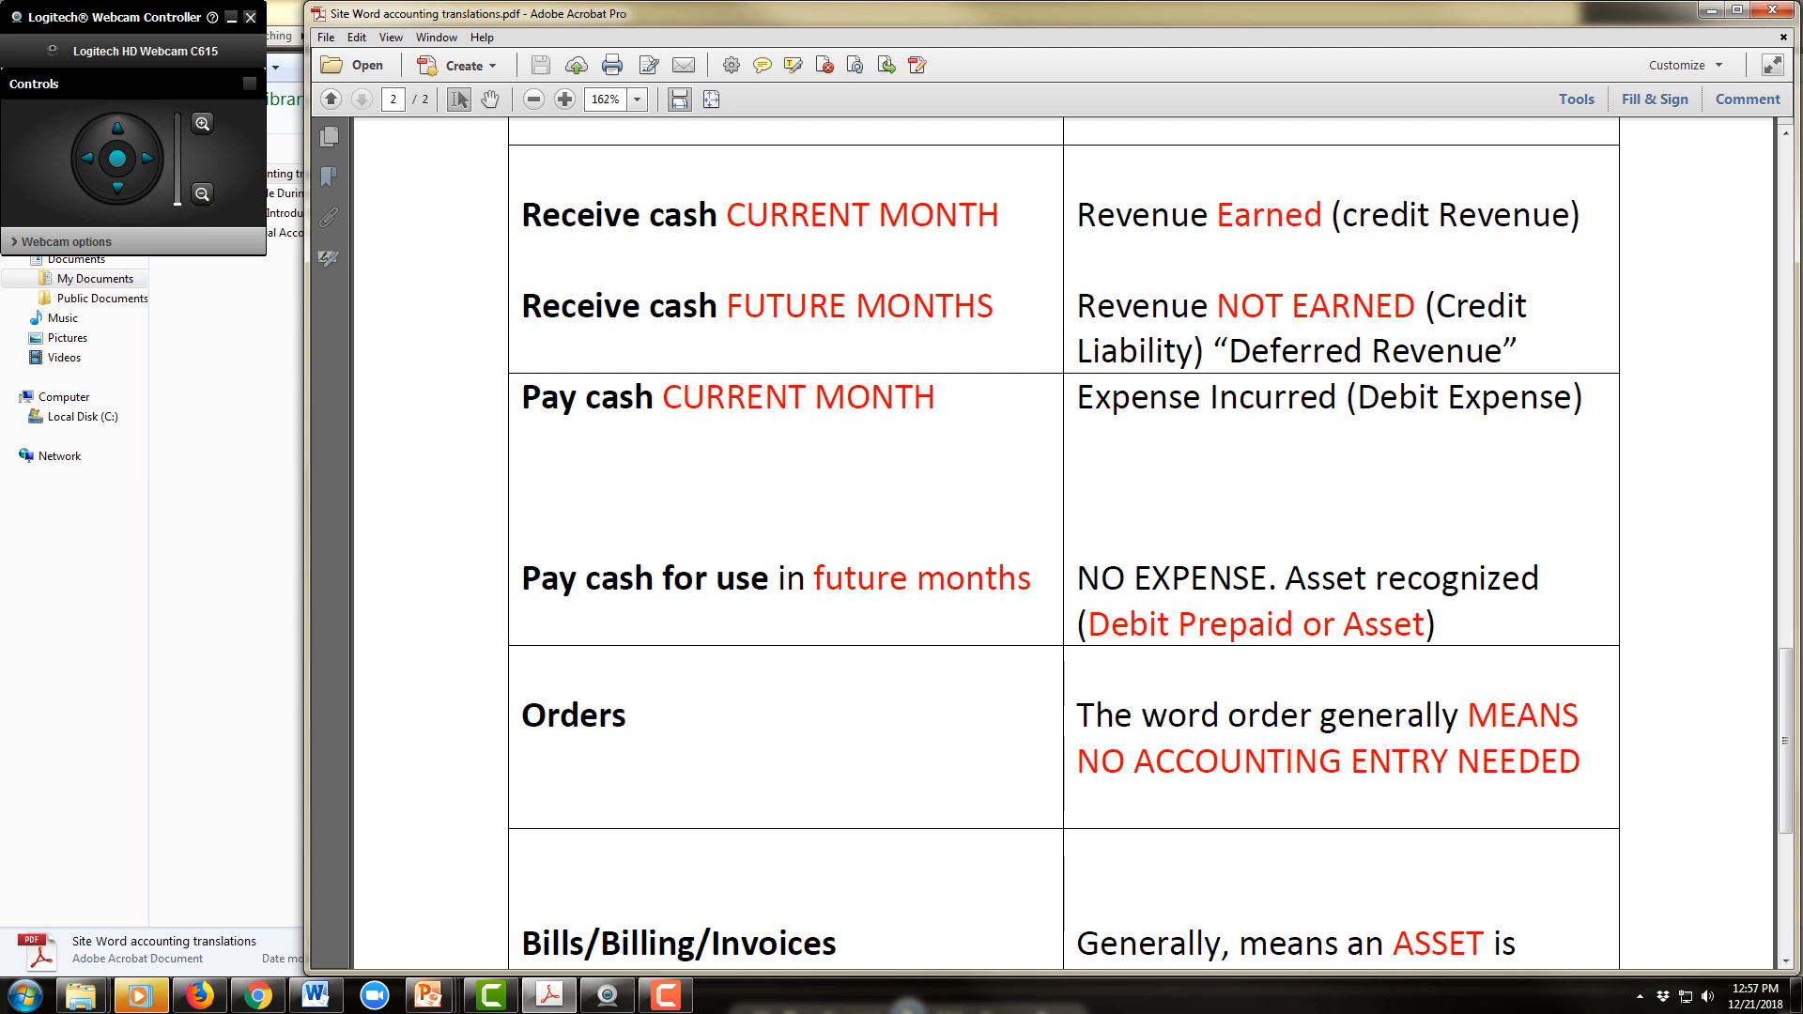
# - Scroll to the Receive Bill (CURRENT MONTH) row, then back up to Orders and Bills
pyautogui.scroll(-3)
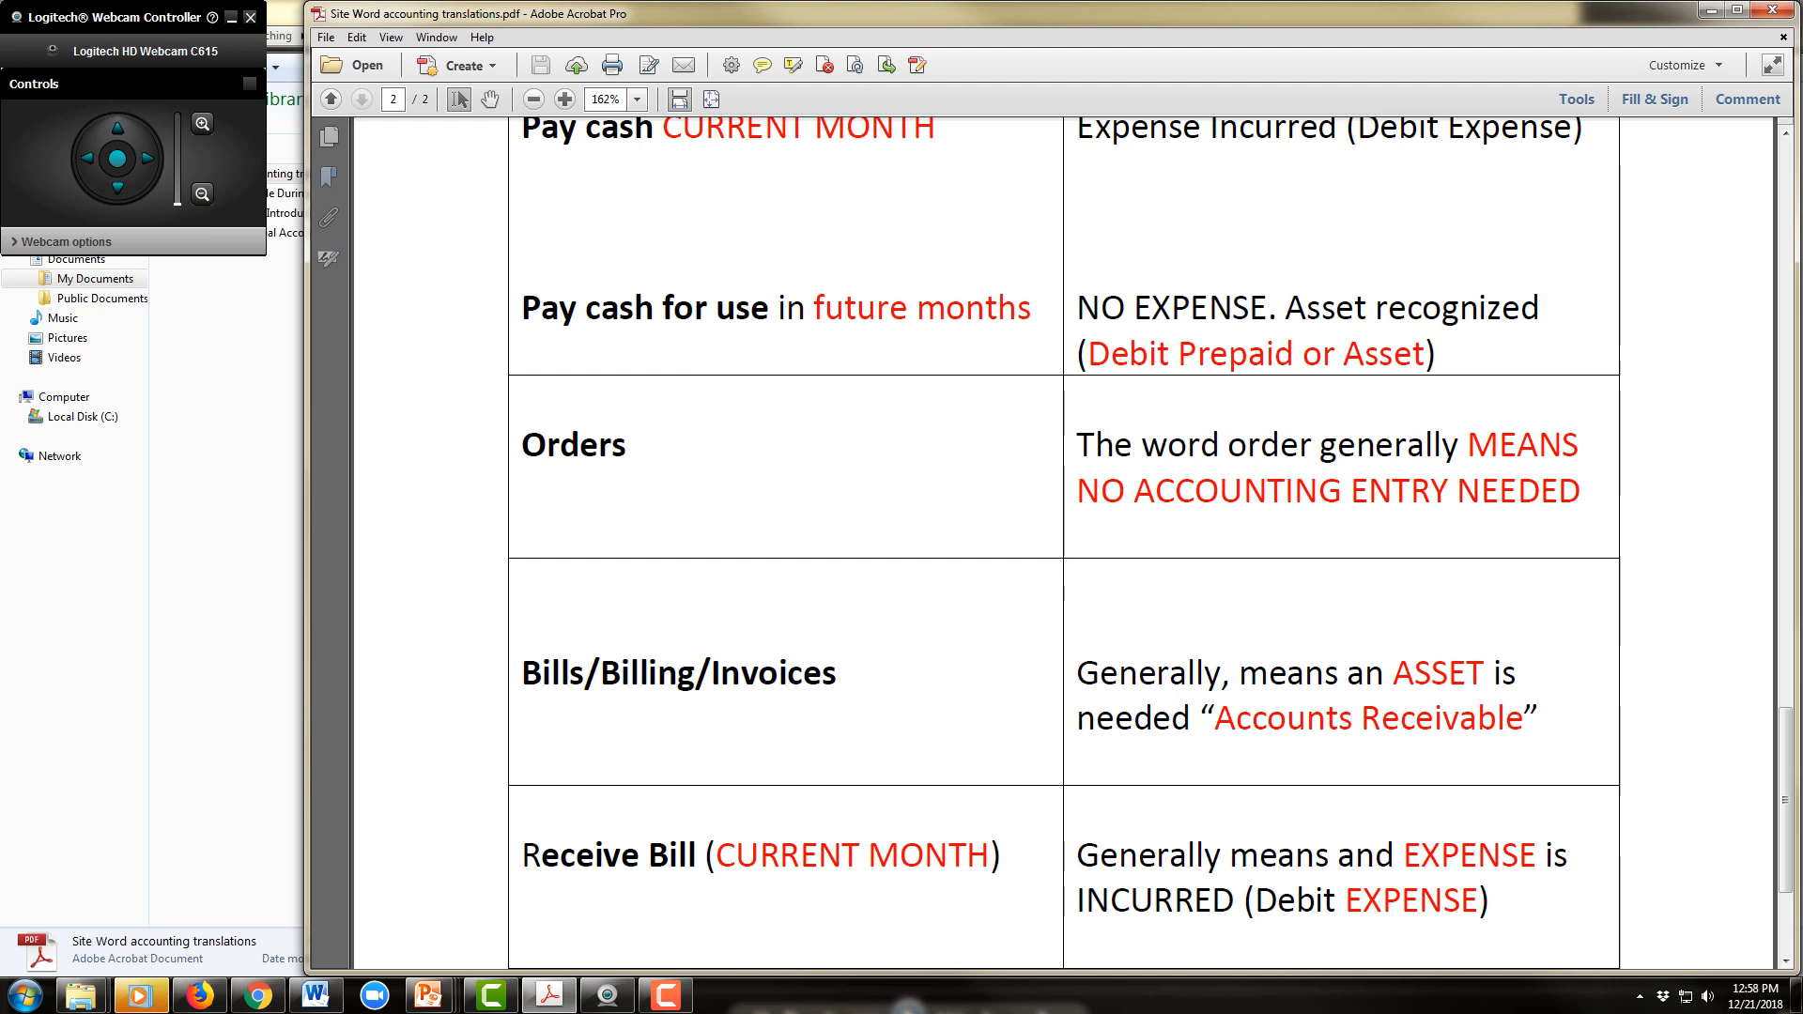
pyautogui.scroll(-3)
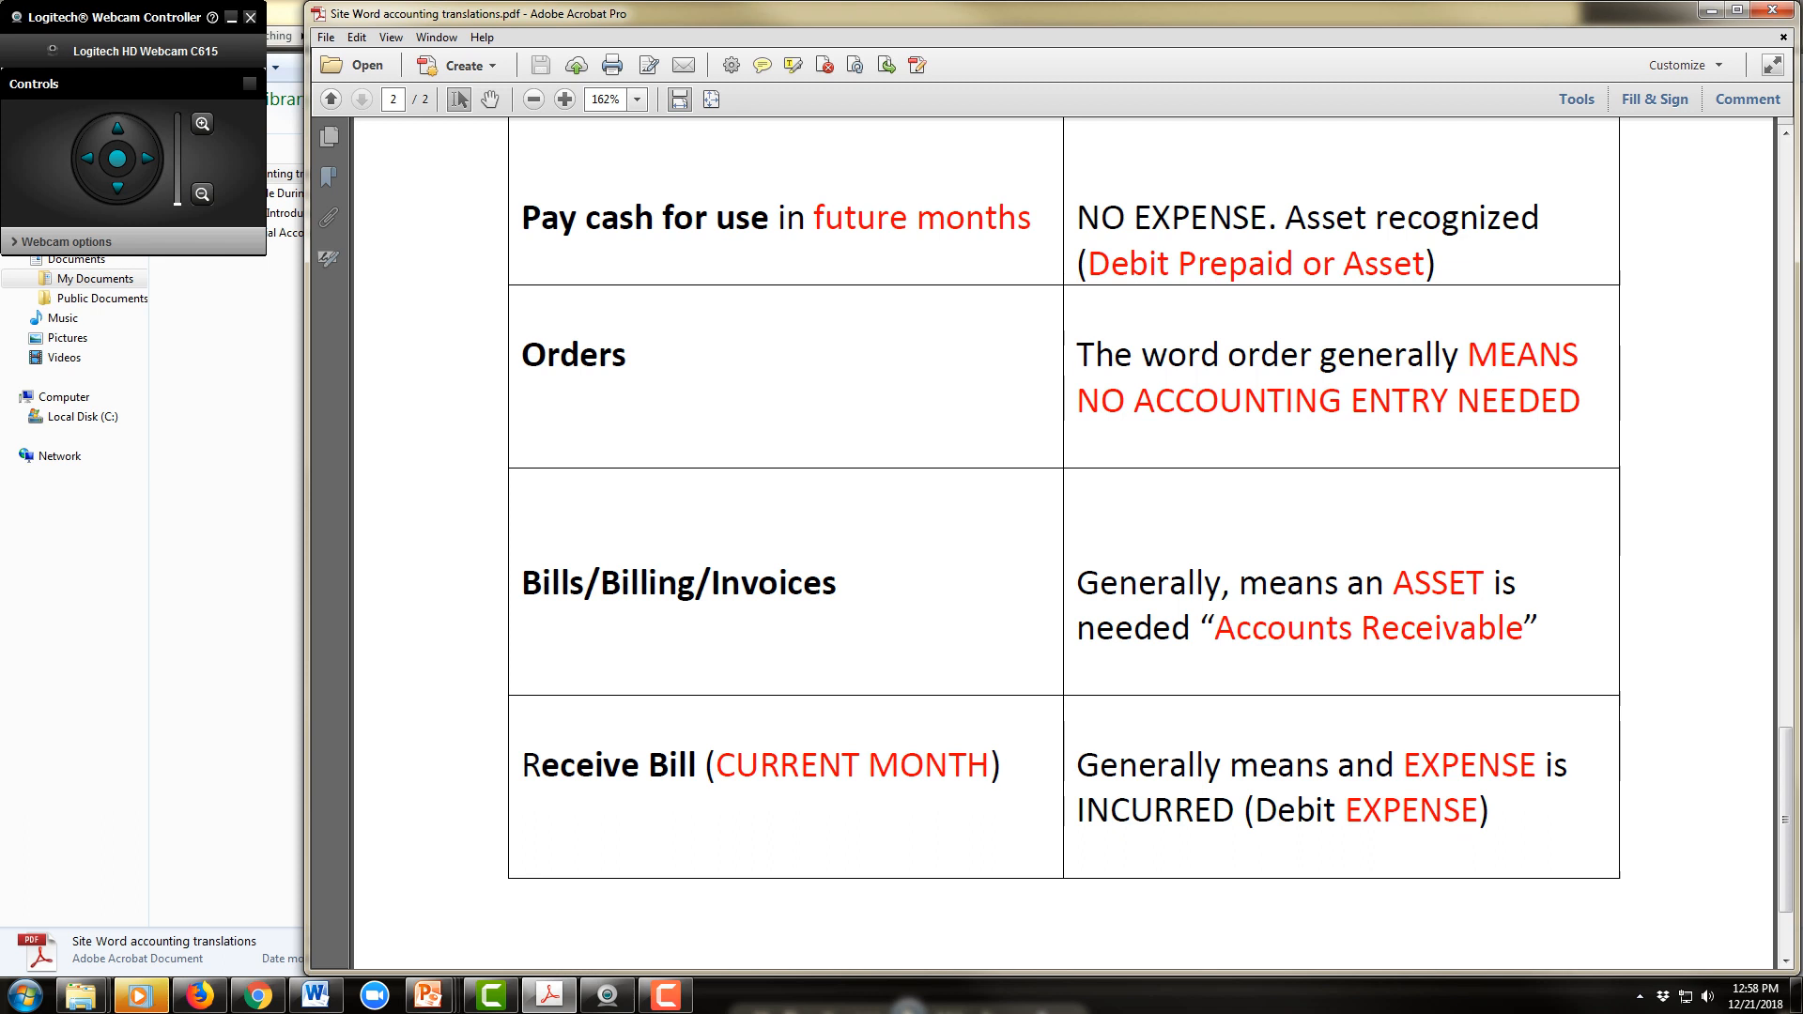
pyautogui.scroll(-3)
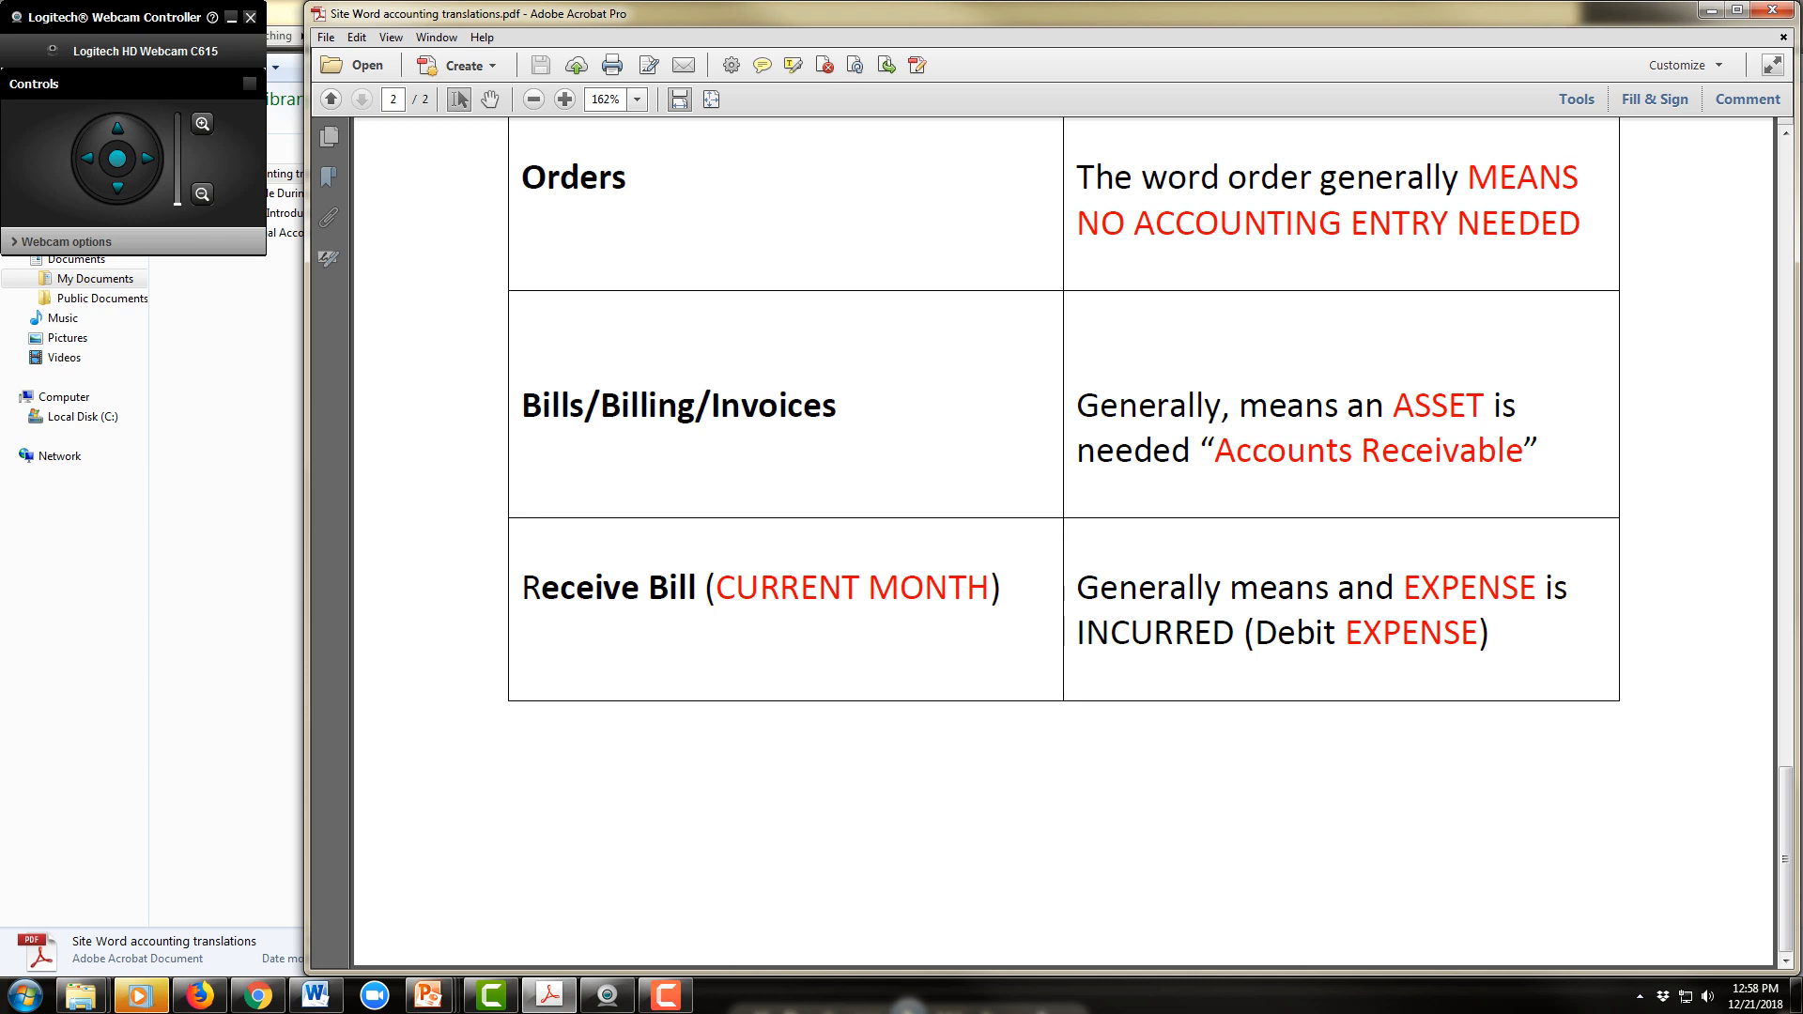
pyautogui.scroll(3)
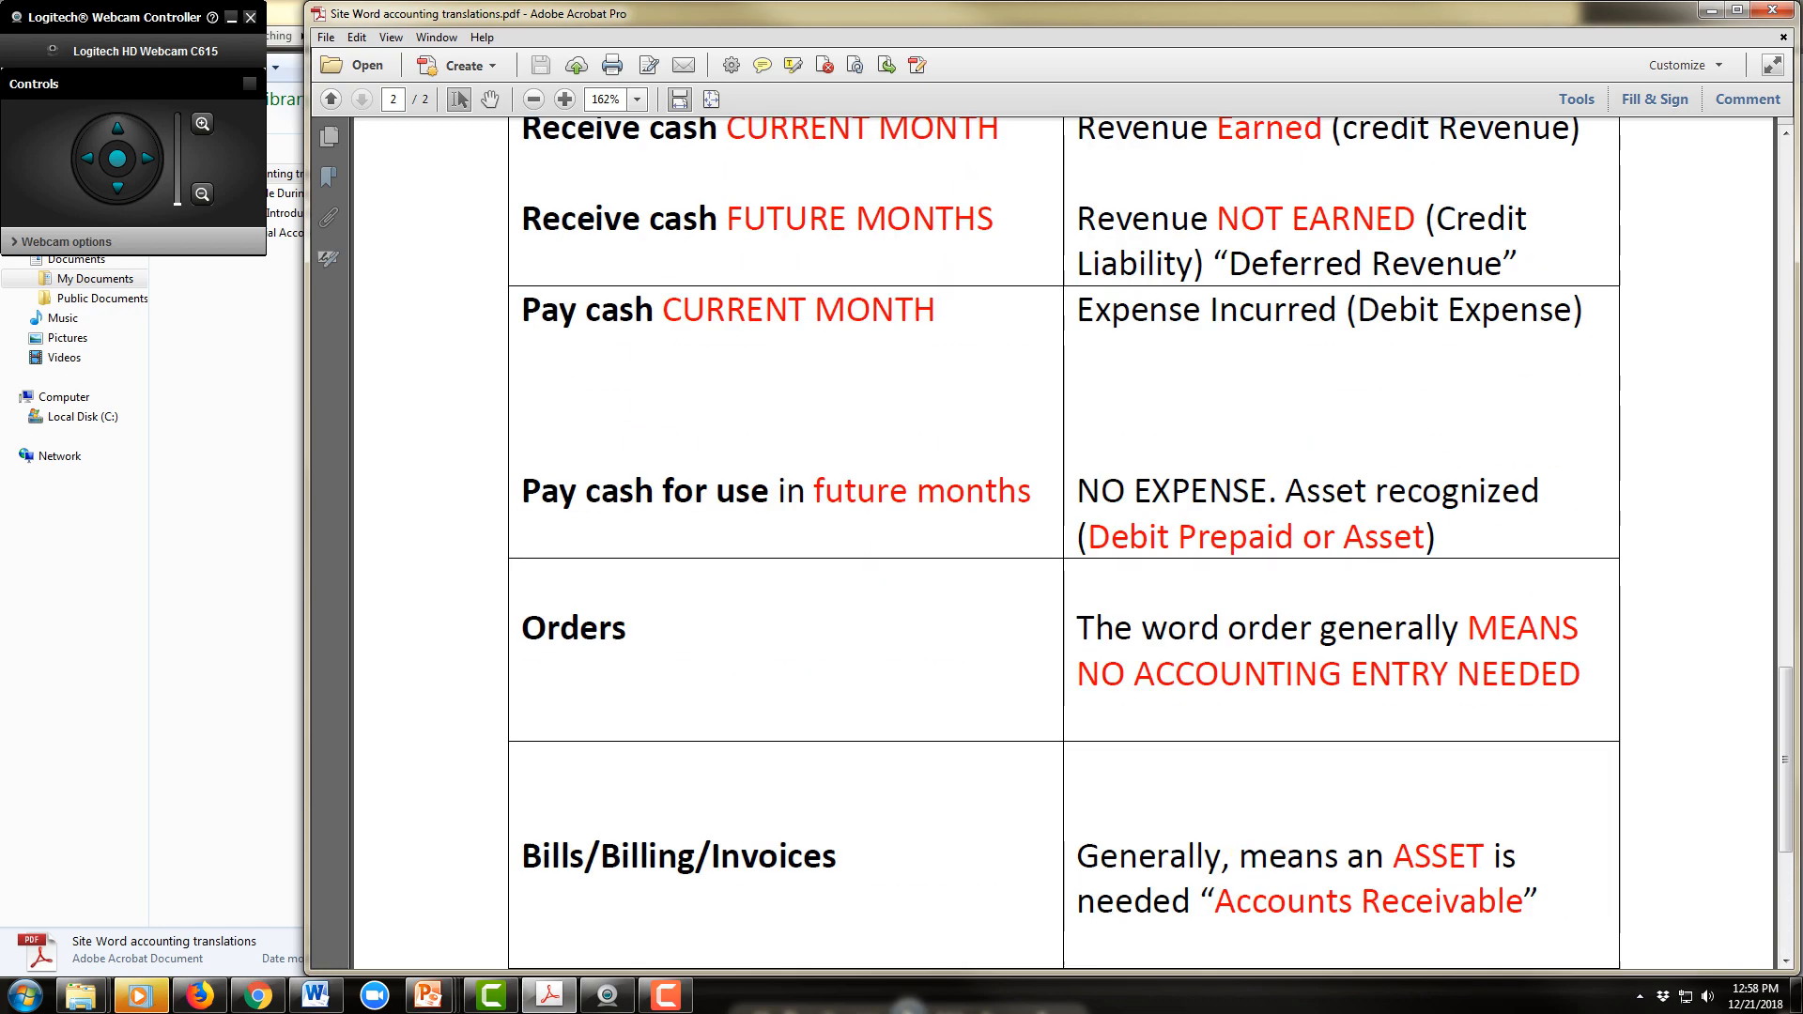